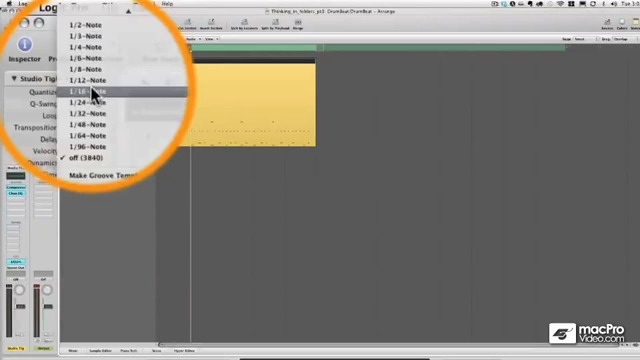
# Set the drum region's quantize value to 1/16-Note in the Region Inspector
pyautogui.click(90, 88)
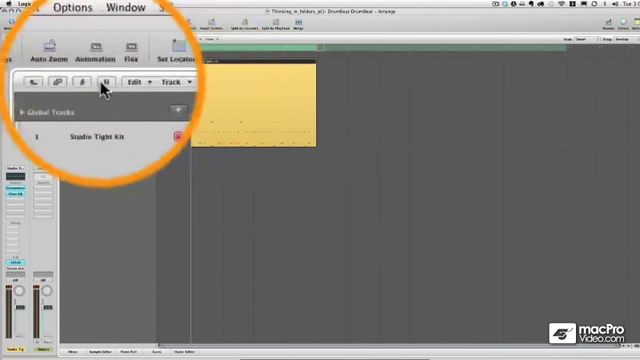
# Delete the earlier drum beat region from the Studio Tight Kit track
pyautogui.click(64, 7)
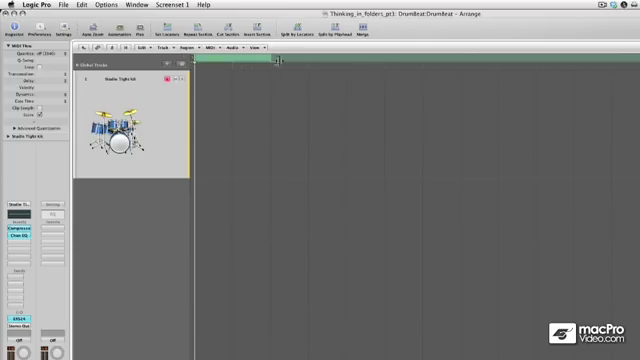
pyautogui.moveTo(605, 62)
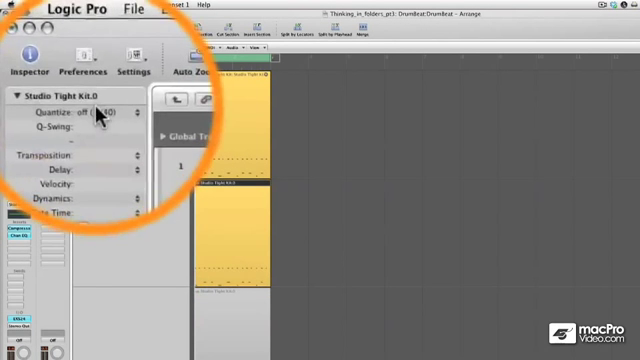
# Quantize the Studio Tight Kit.0 take to 1/16 notes
pyautogui.click(100, 117)
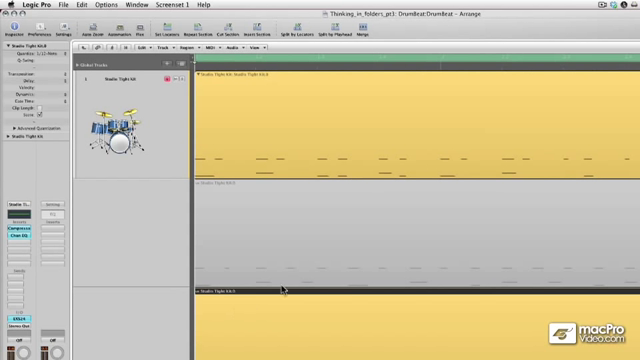
pyautogui.moveTo(320, 273)
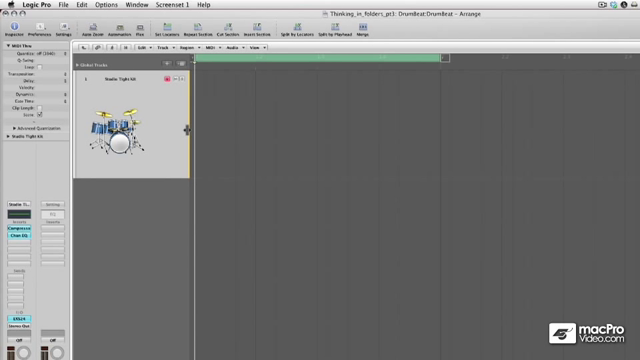
pyautogui.moveTo(275, 137)
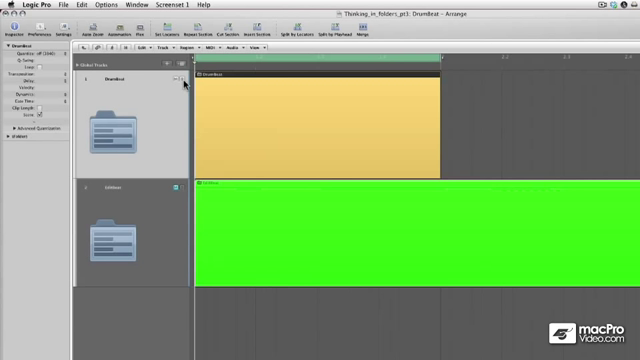
# Move the cycle range to a later section, extending the DrumBeat folder region
pyautogui.doubleClick(118, 120)
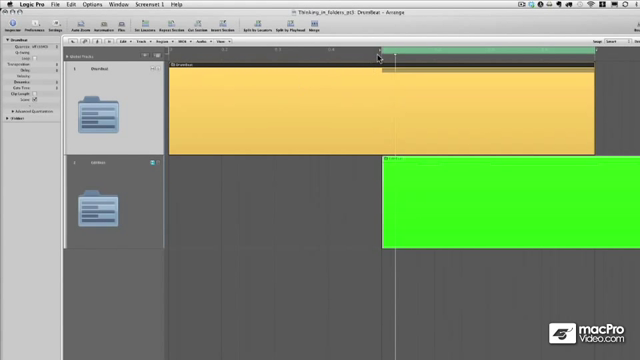
pyautogui.moveTo(308, 121)
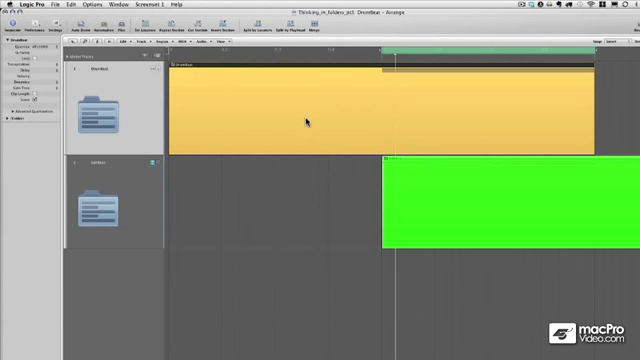